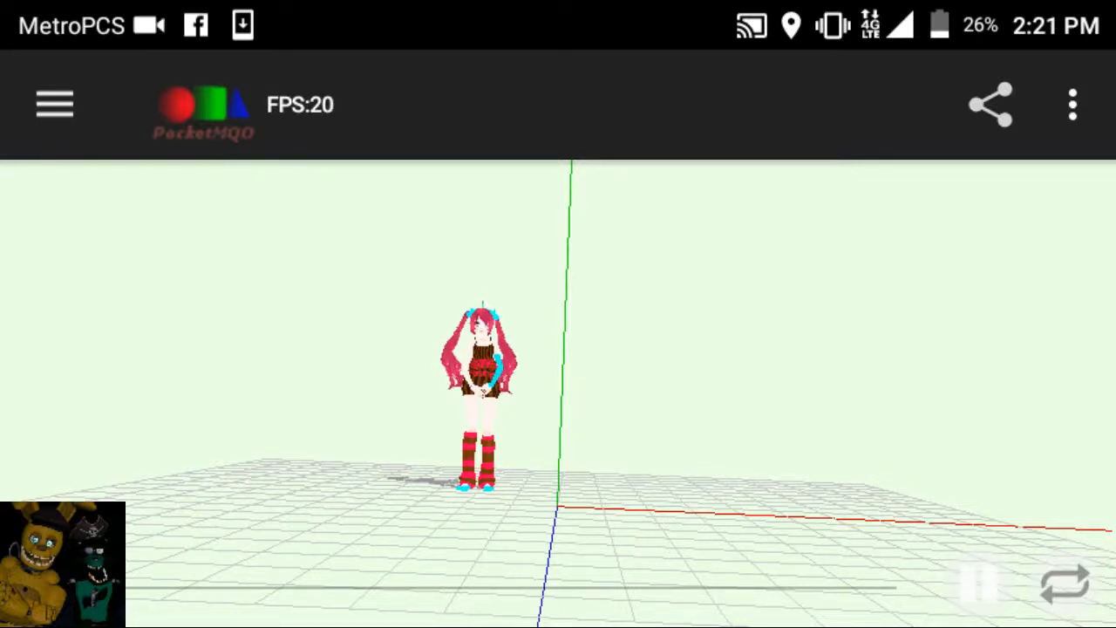
Step: Switch the grid stage to FullScreen from the overflow menu so the dancer fills the display
click(1073, 104)
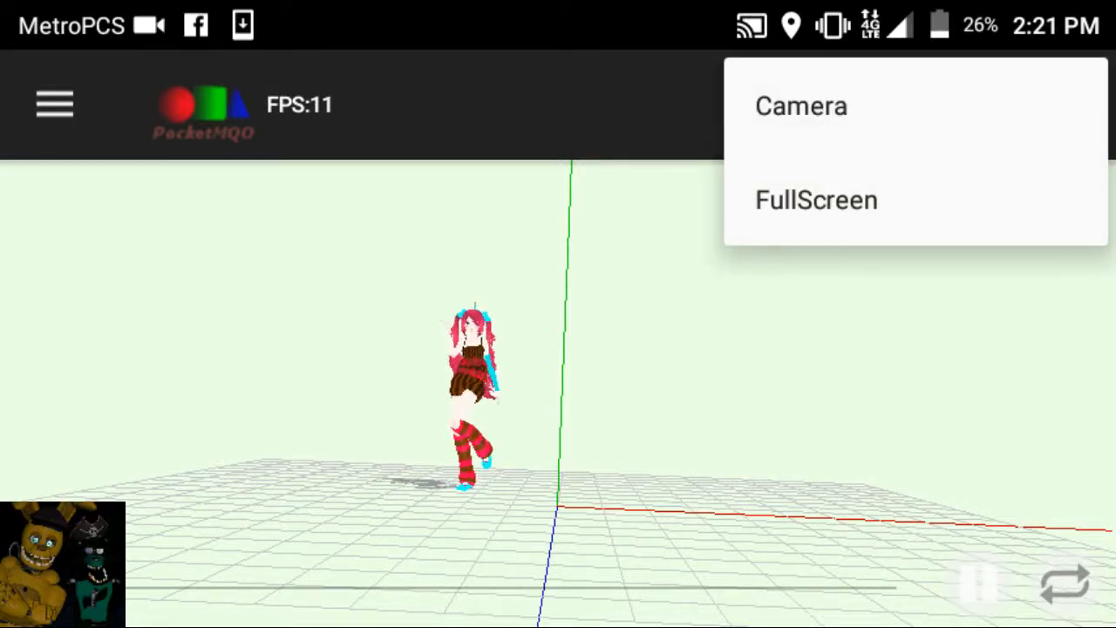
click(816, 199)
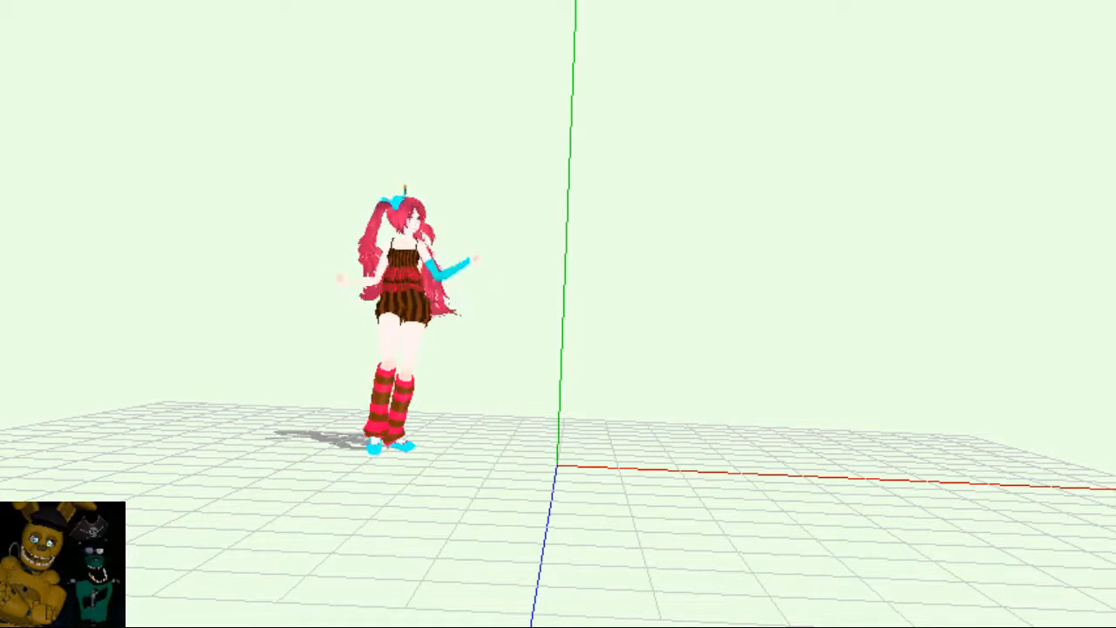